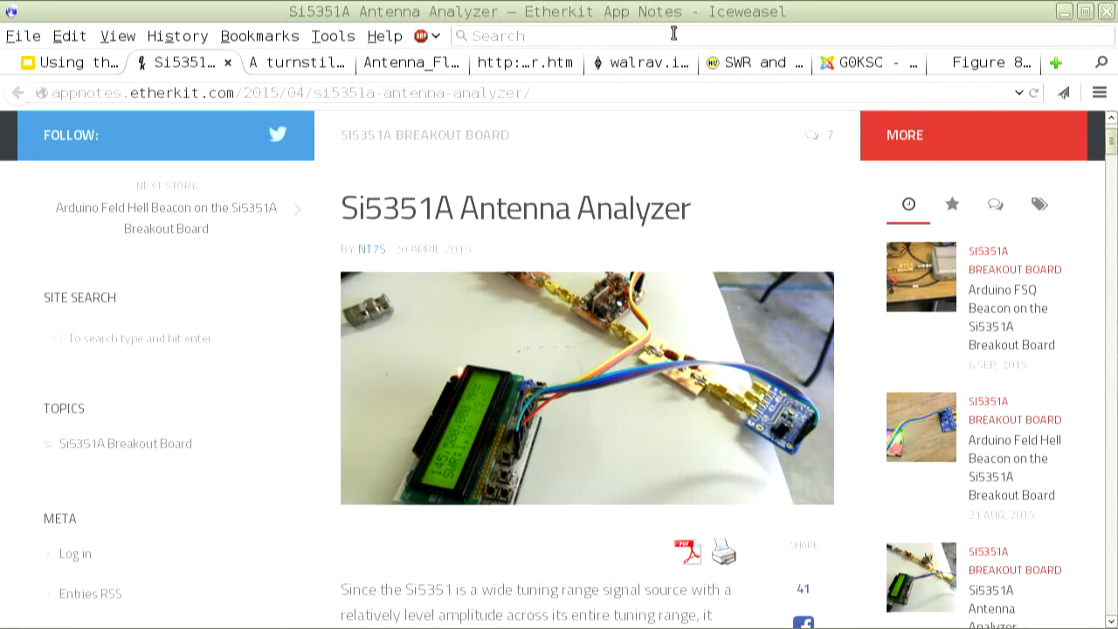
- Read down through the current antenna page to its end
scroll("down", 3)
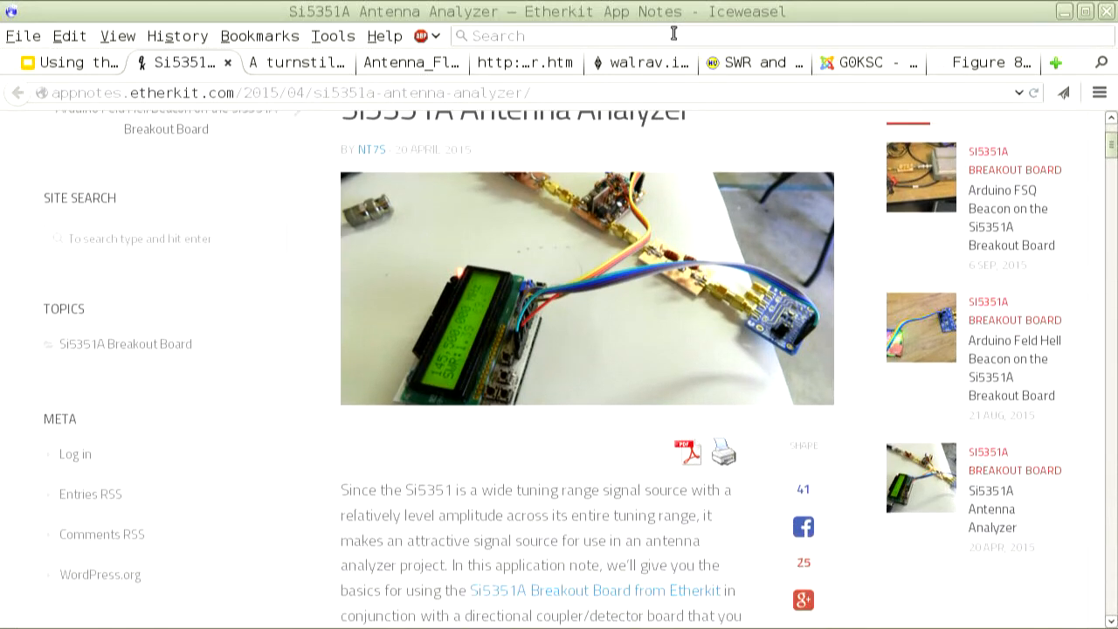
scroll("down", 3)
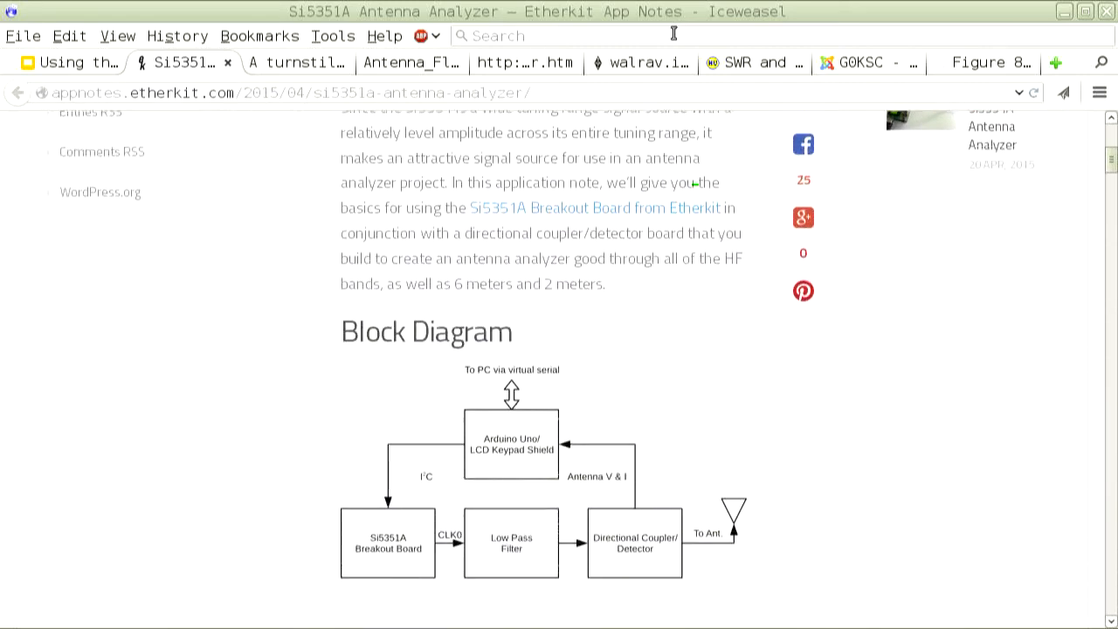
scroll("down", 3)
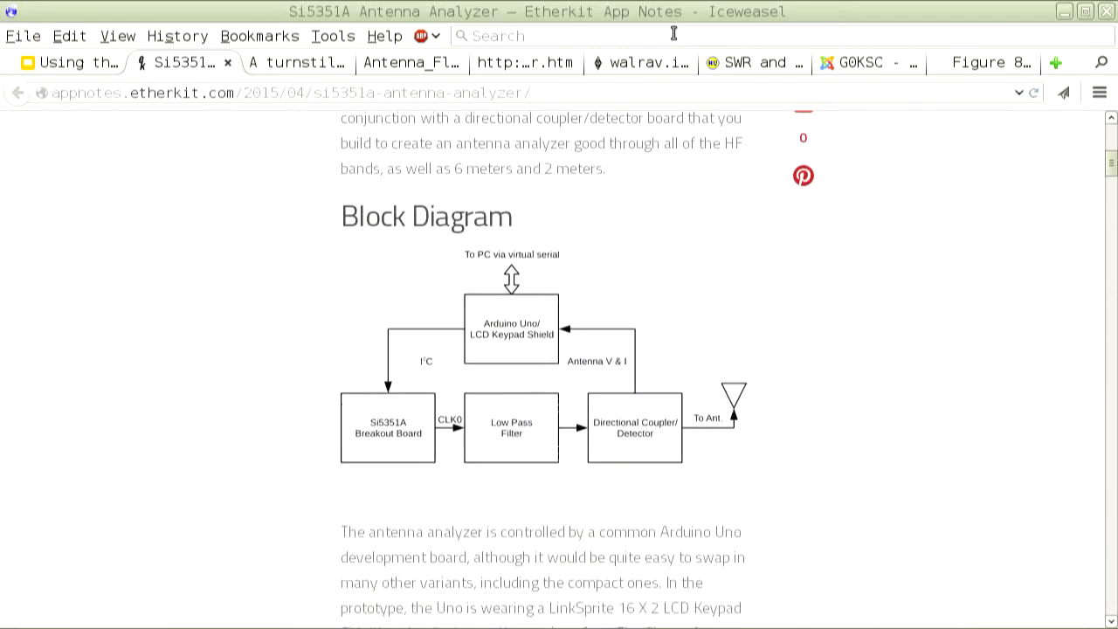
scroll("down", 3)
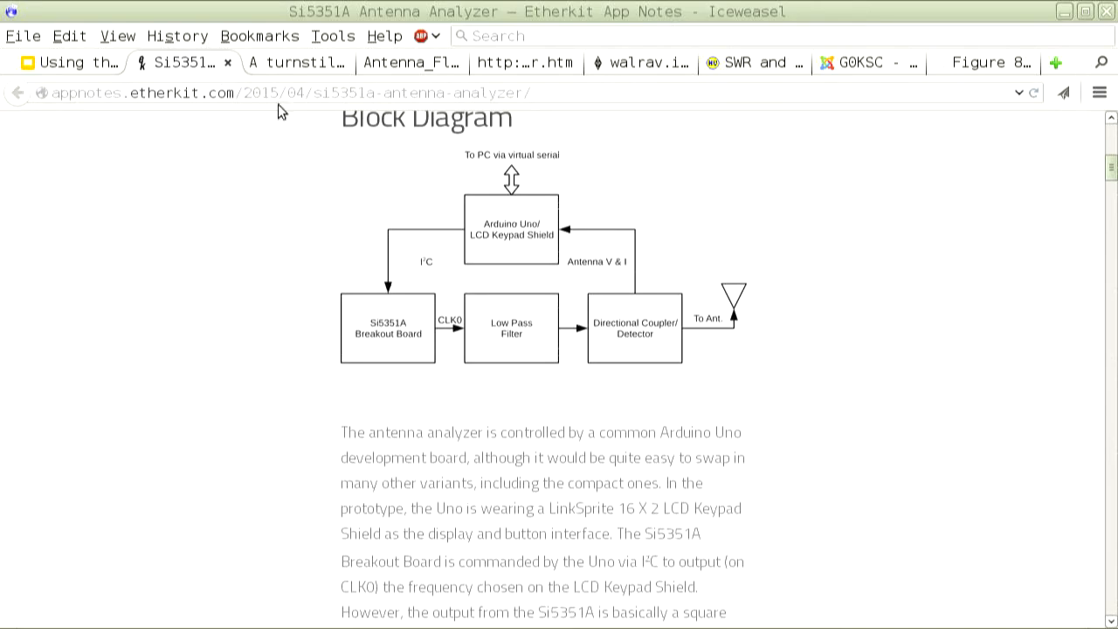
scroll("down", 3)
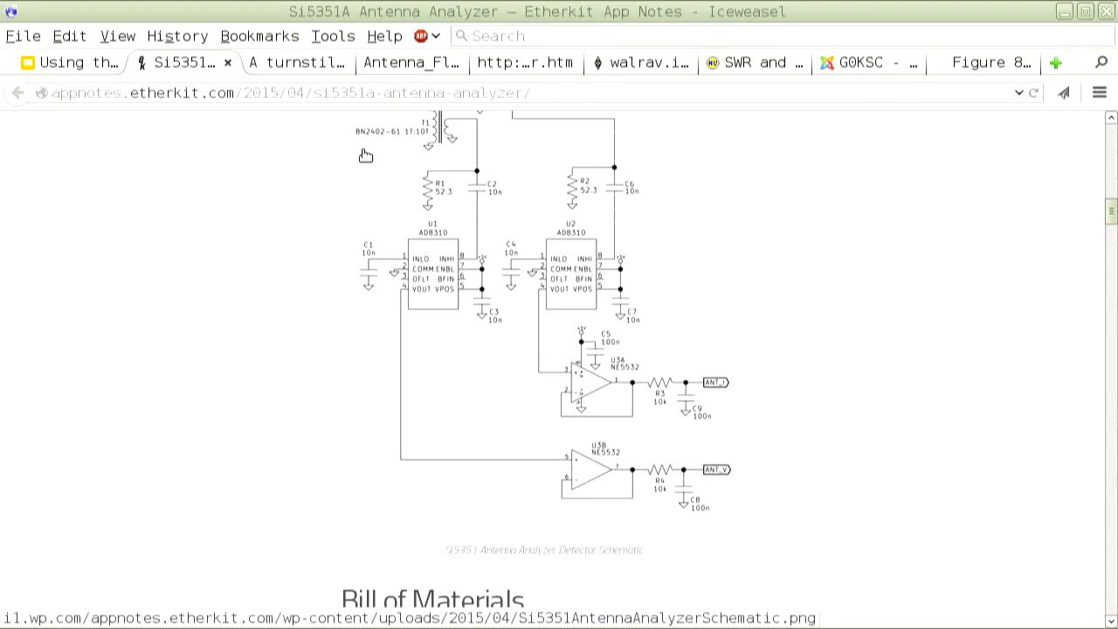
scroll("down", 3)
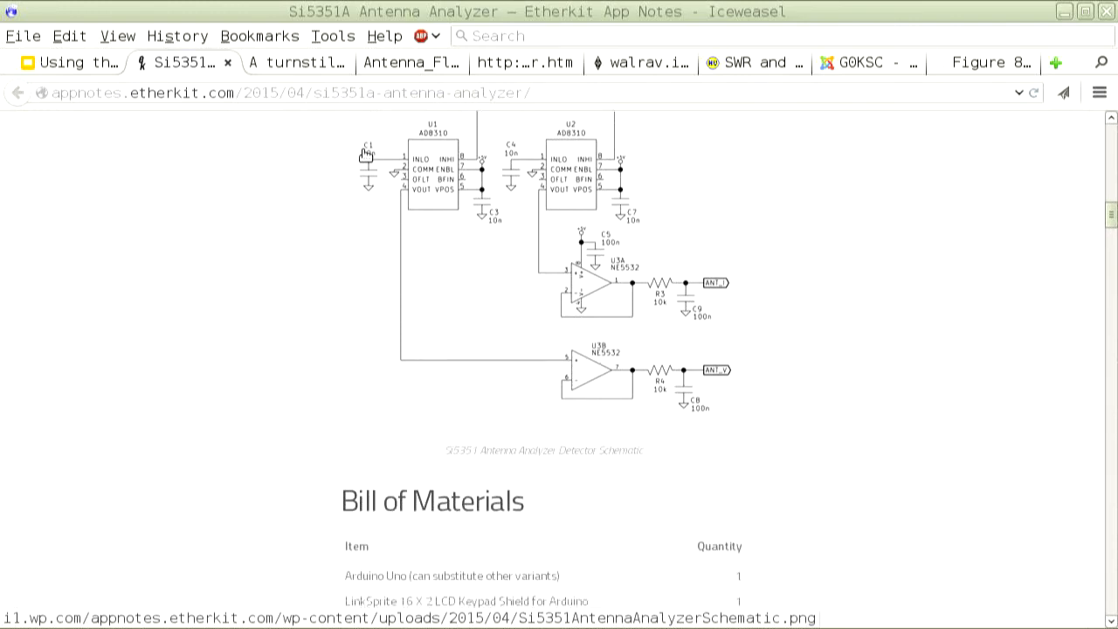
scroll("down", 3)
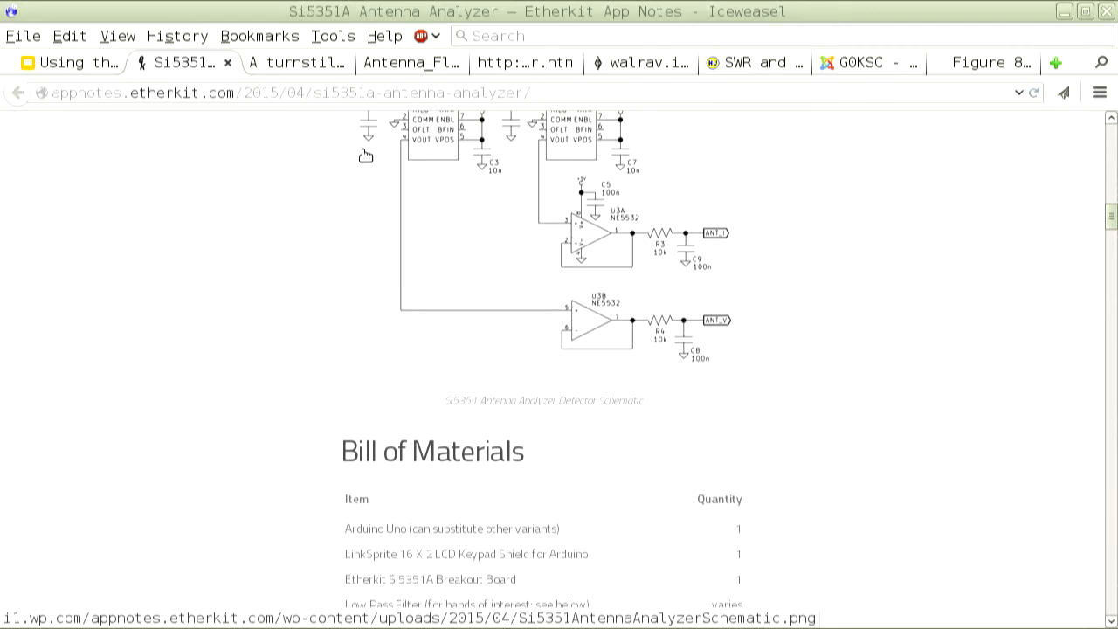
scroll("up", 3)
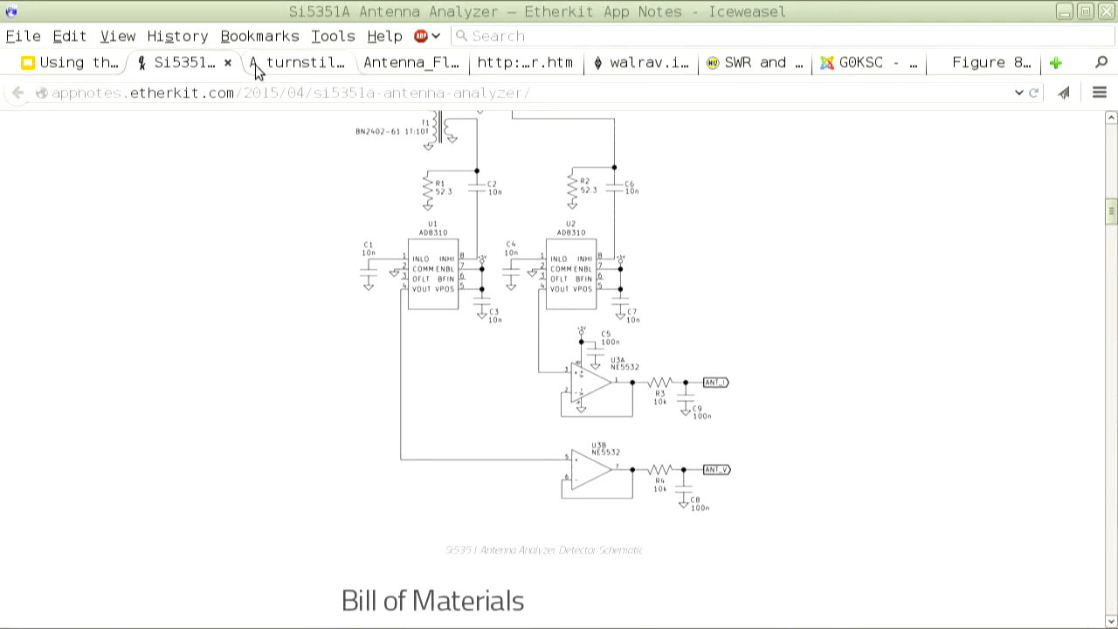
- View the 2-meter ARDF turnstile antenna page, then bring up the Half-Wave Flower Pot Antenna PDF
left_click(288, 63)
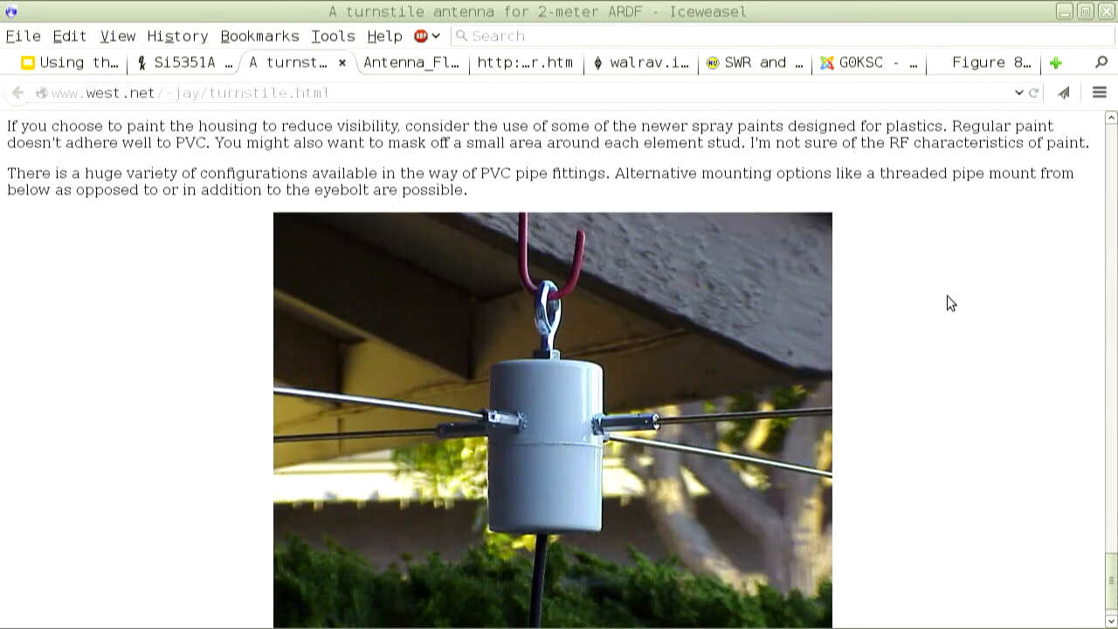
scroll("down", 3)
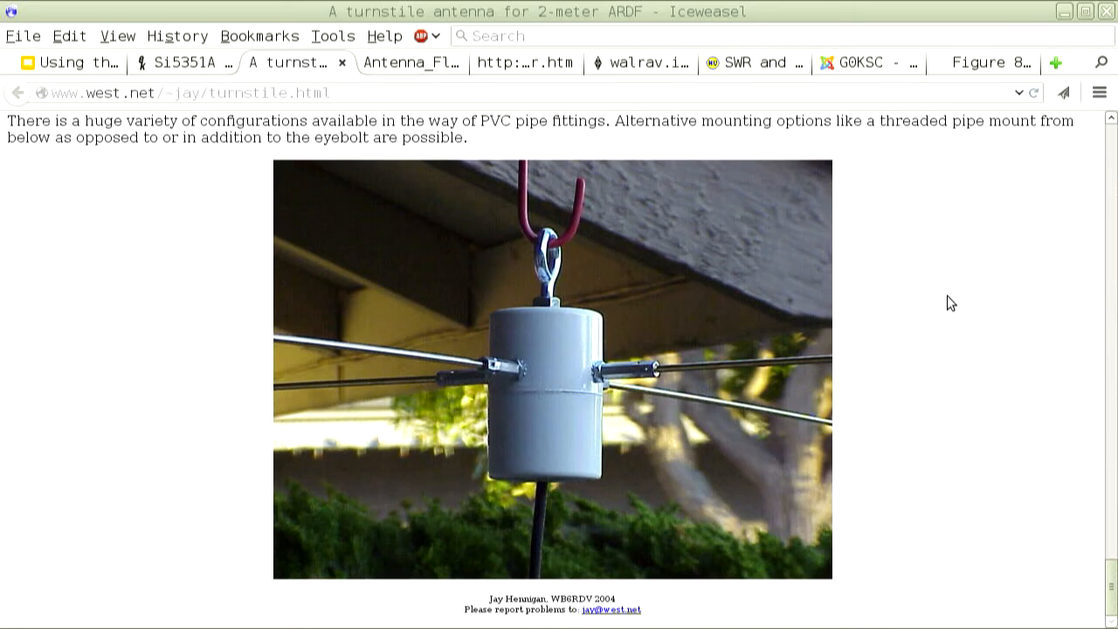
mouse_move(356, 154)
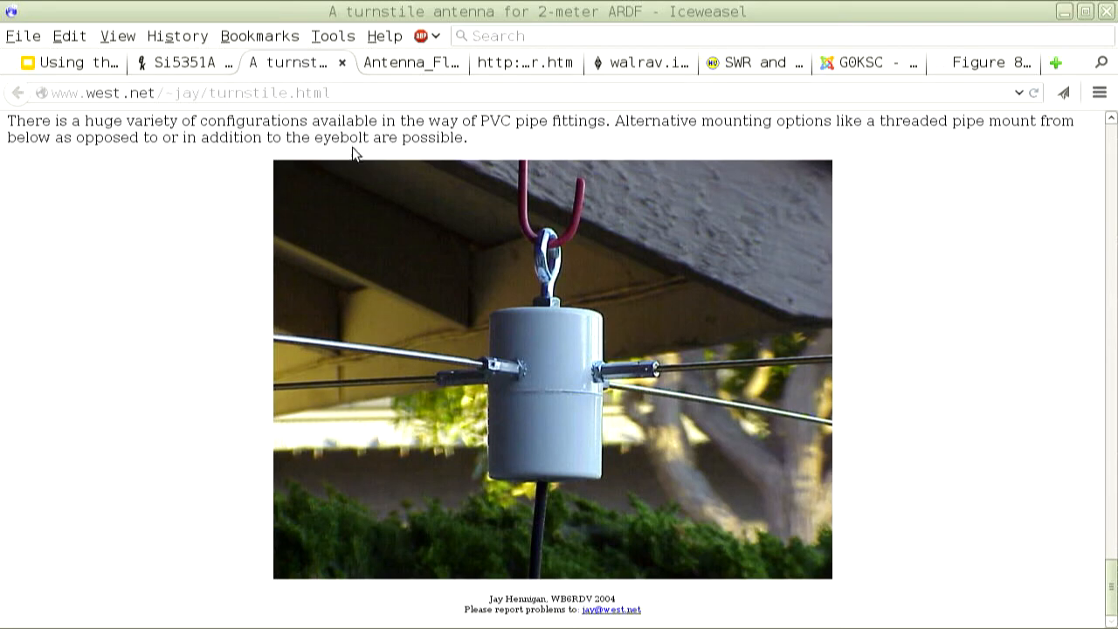
left_click(402, 63)
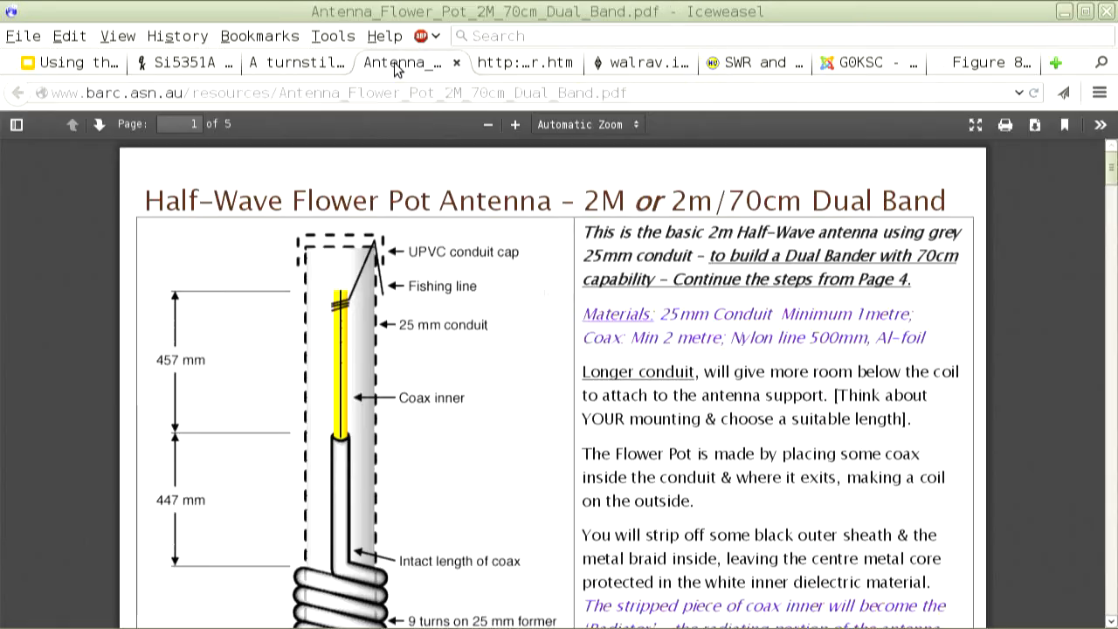
- View the high-SWR explanation page, then the Walraven QST article PDF with its SWR vs reflected power table
left_click(521, 63)
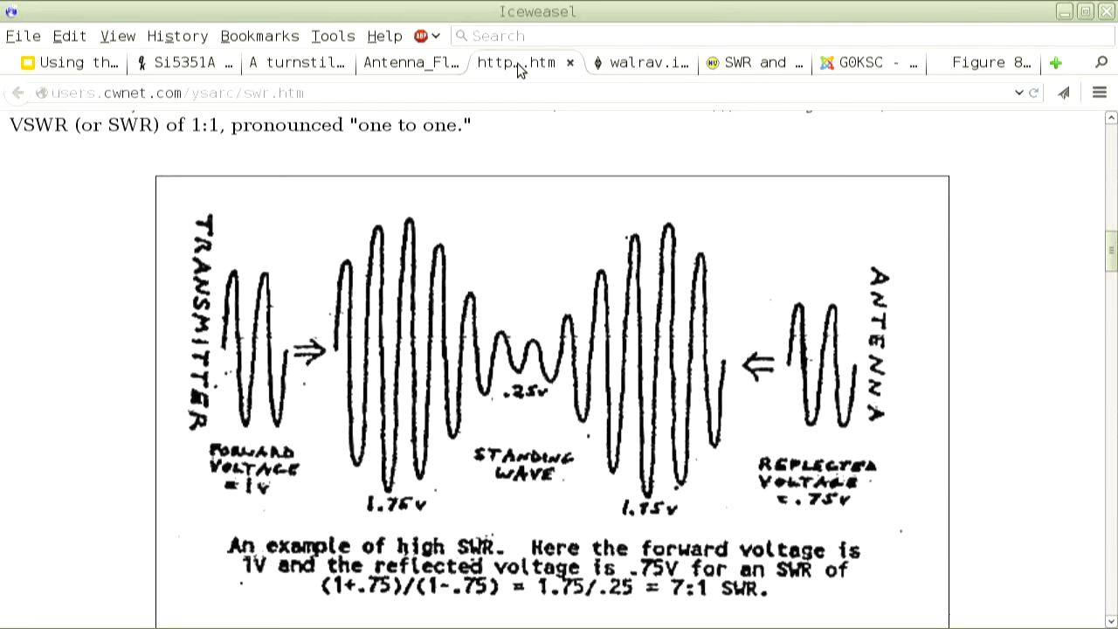
mouse_move(538, 94)
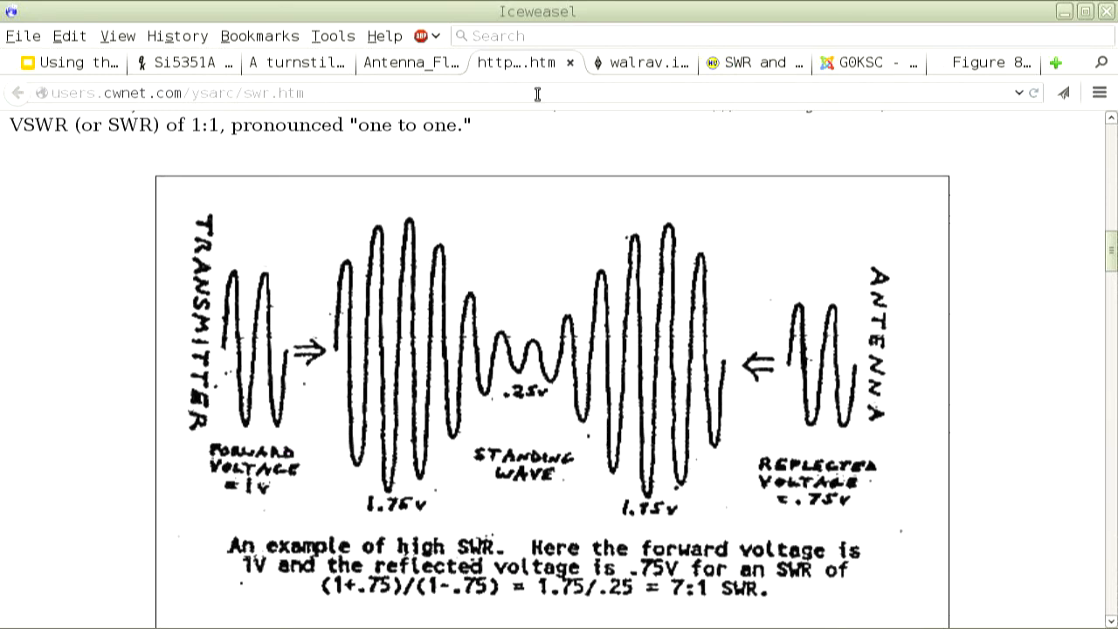
left_click(638, 63)
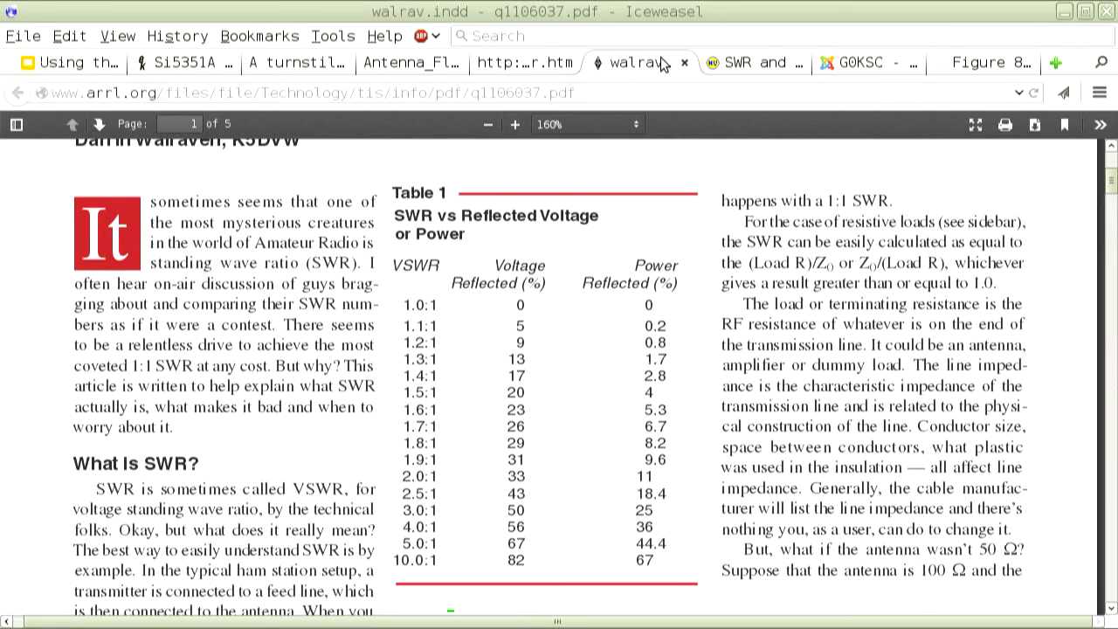
- View the Hamuniverse SWR power-loss chart, then the 2M Slim Jim vs 1/4 wave dipole SWR-frequency plot
left_click(747, 63)
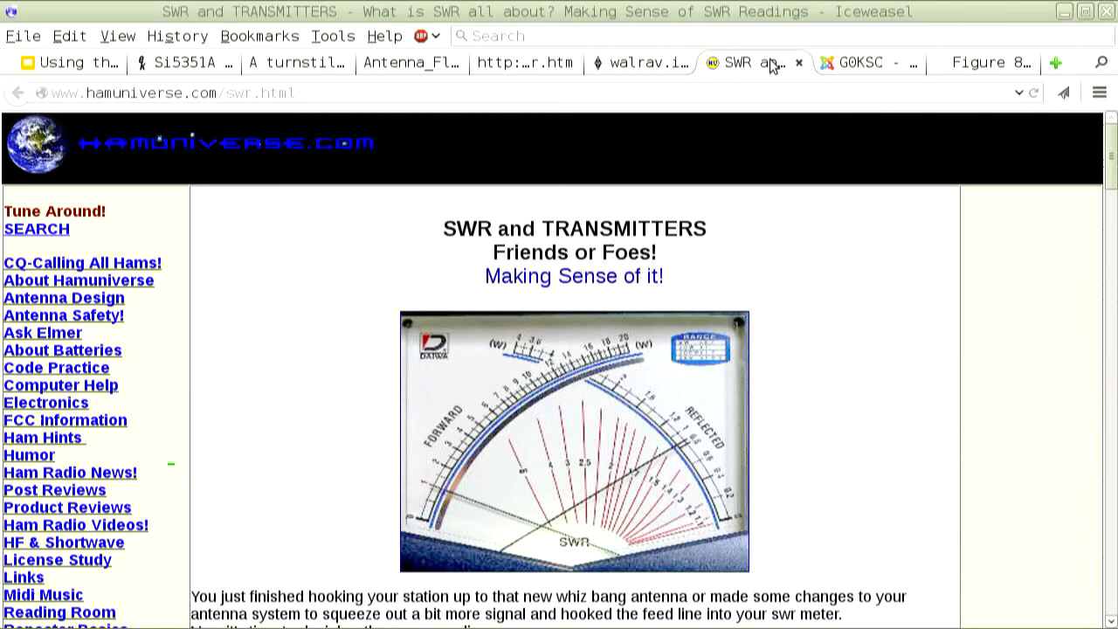
scroll("down", 3)
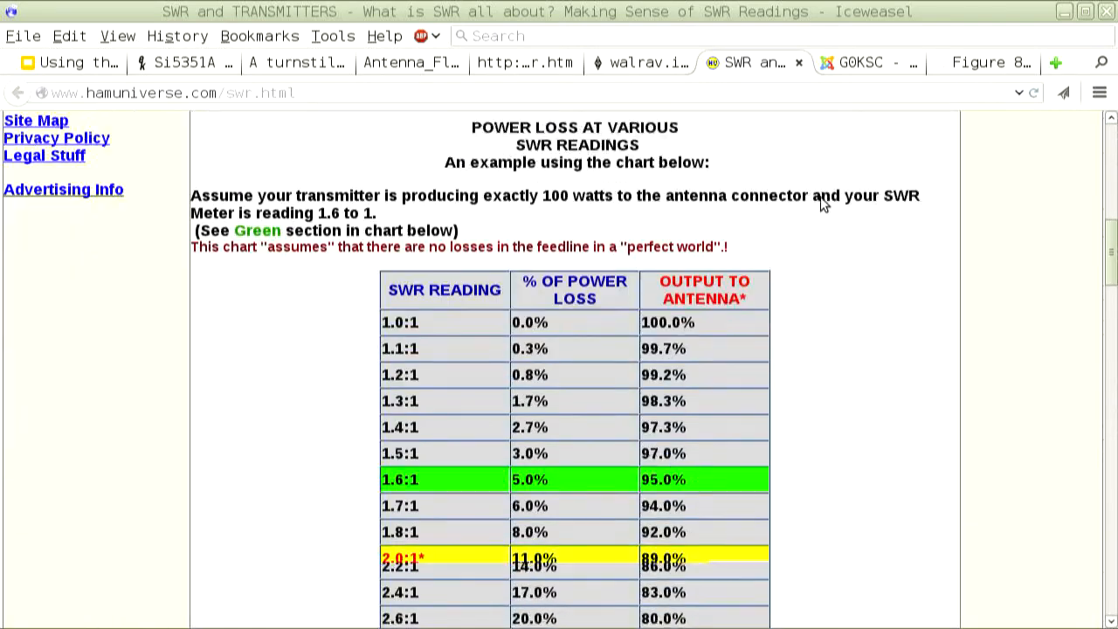
scroll("down", 3)
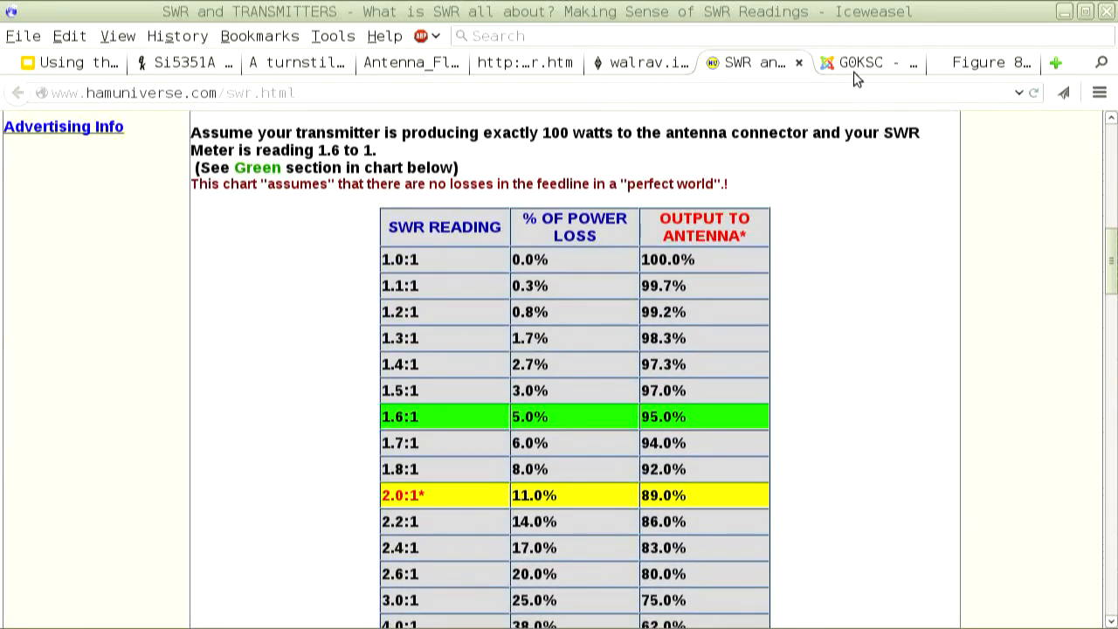
left_click(982, 63)
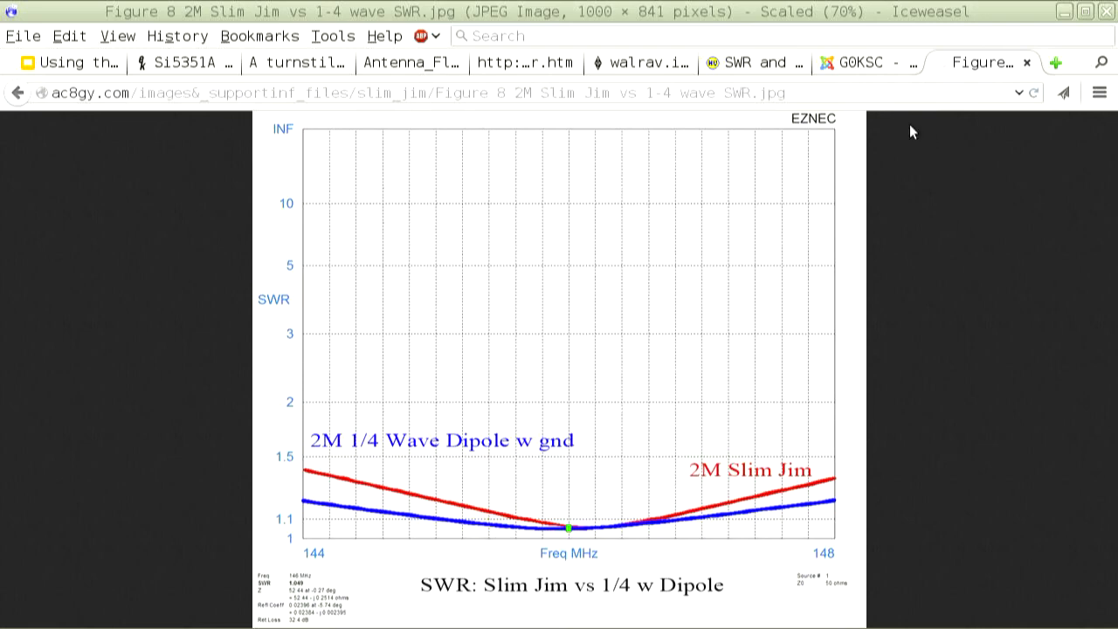
mouse_move(405, 14)
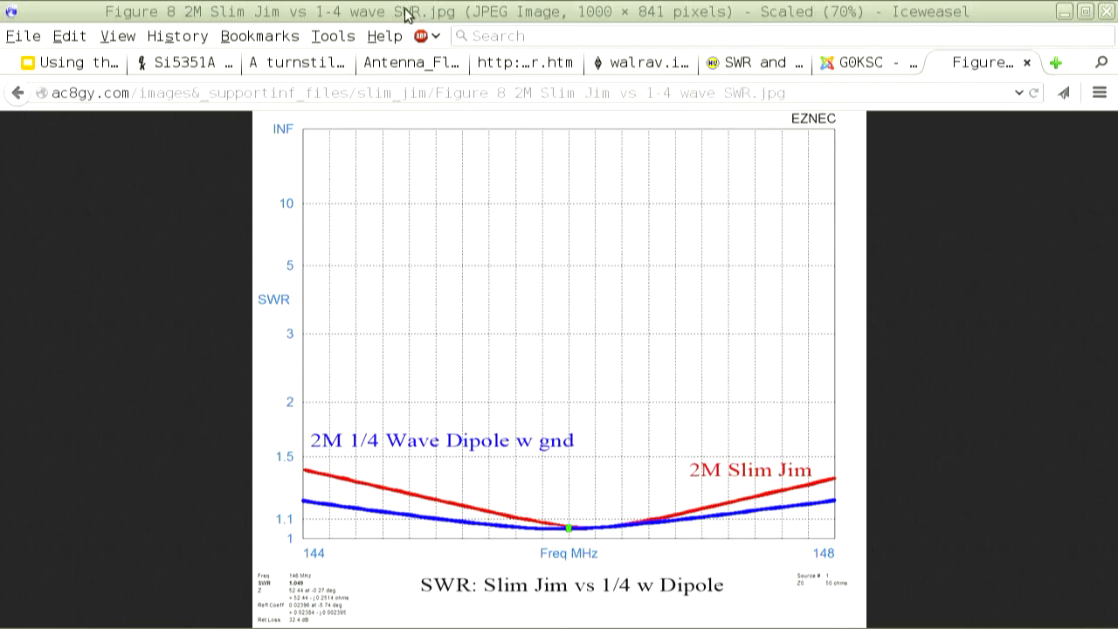